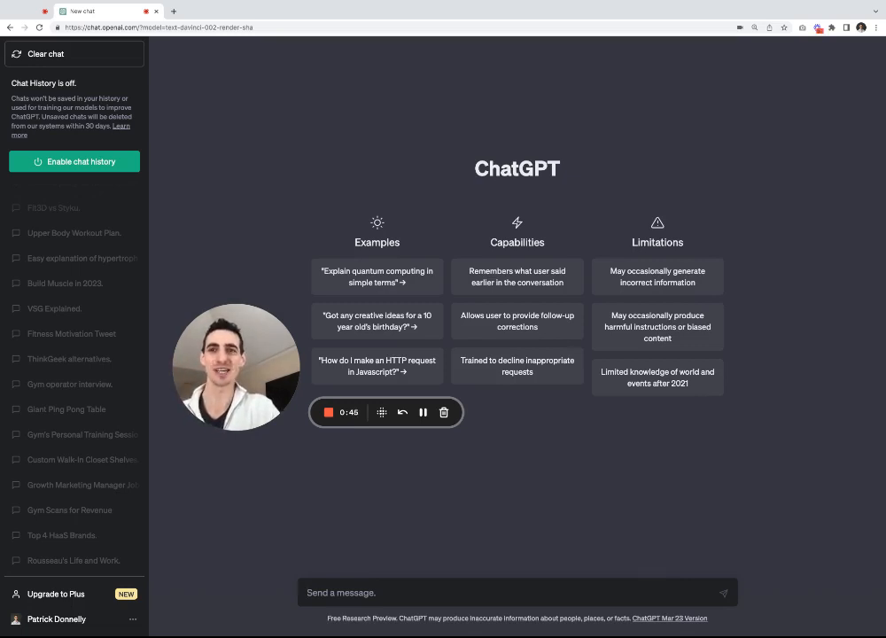
# - Ask ChatGPT "Tell me what is Hypertrophy?"
pyautogui.write('Tell me what is Hypertro')
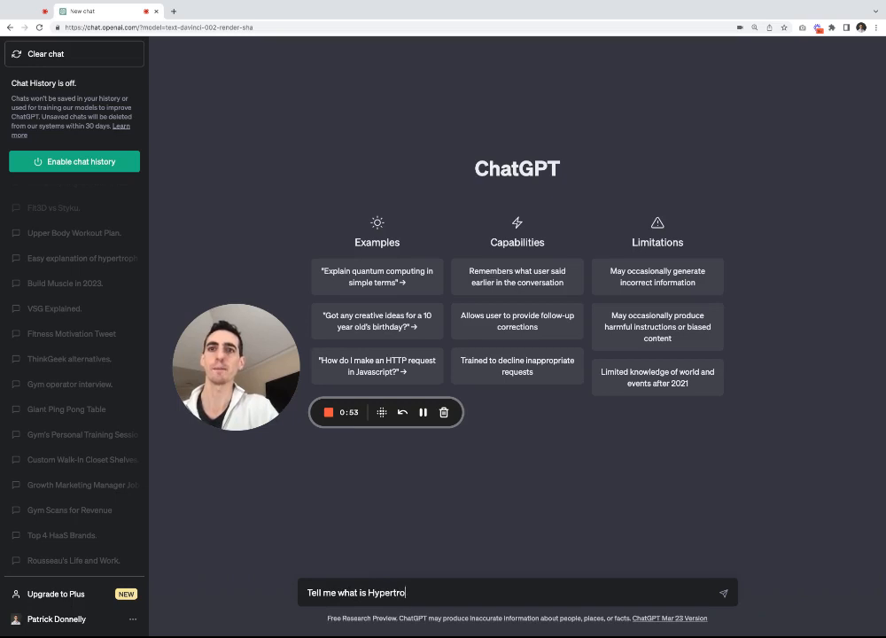
pyautogui.write('phy?')
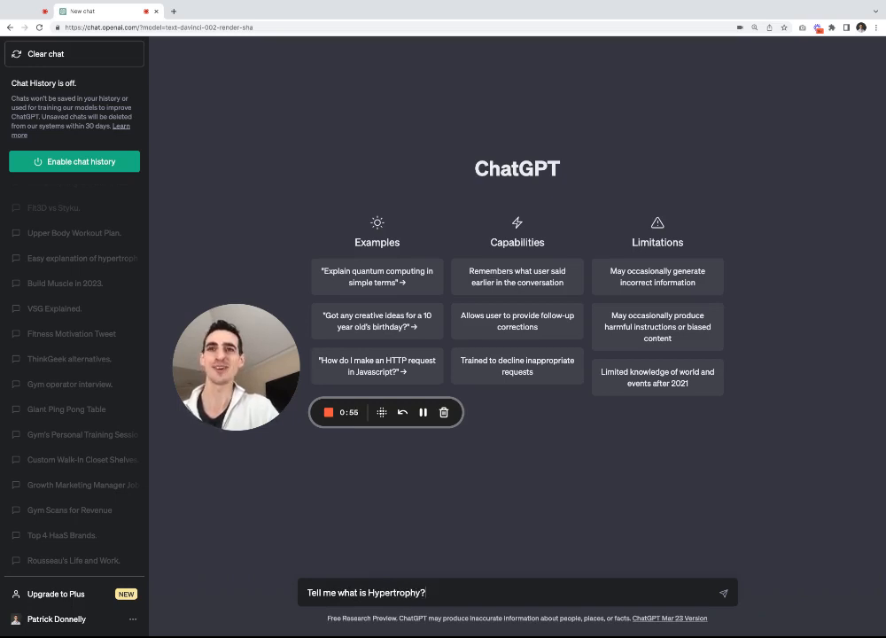
pyautogui.click(726, 593)
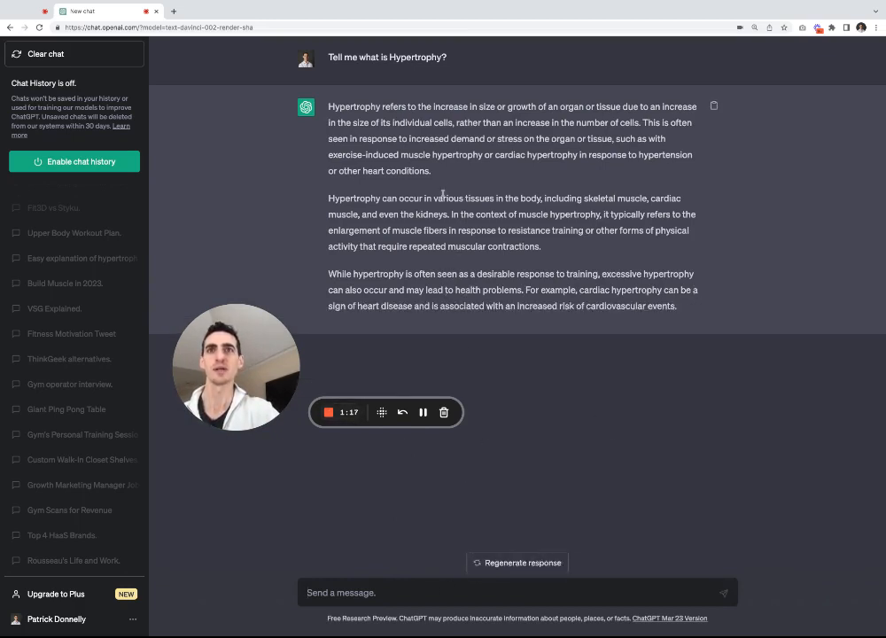
pyautogui.moveTo(394, 615)
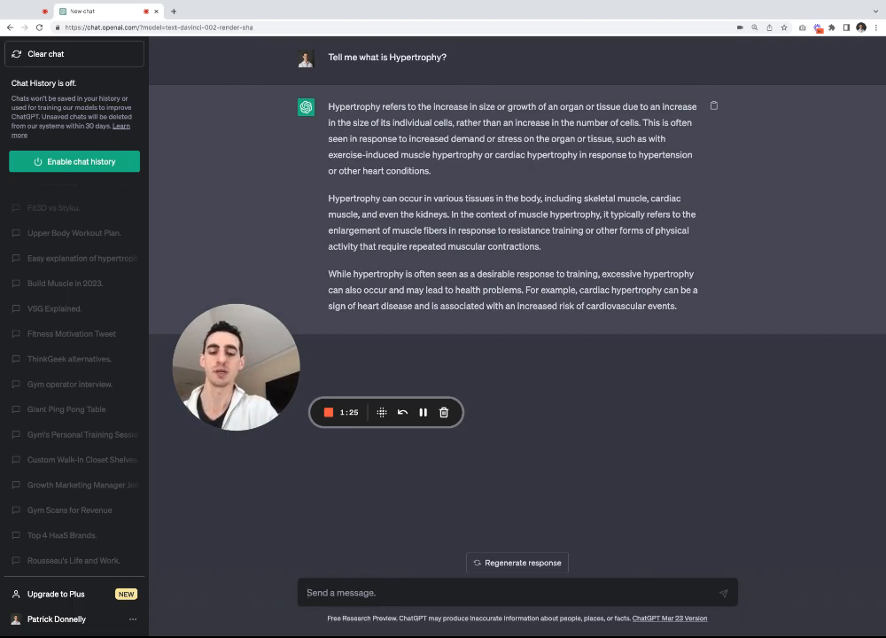
# - Request a short Facebook caption announcing the gym's Friday 6pm open house
pyautogui.write('W')
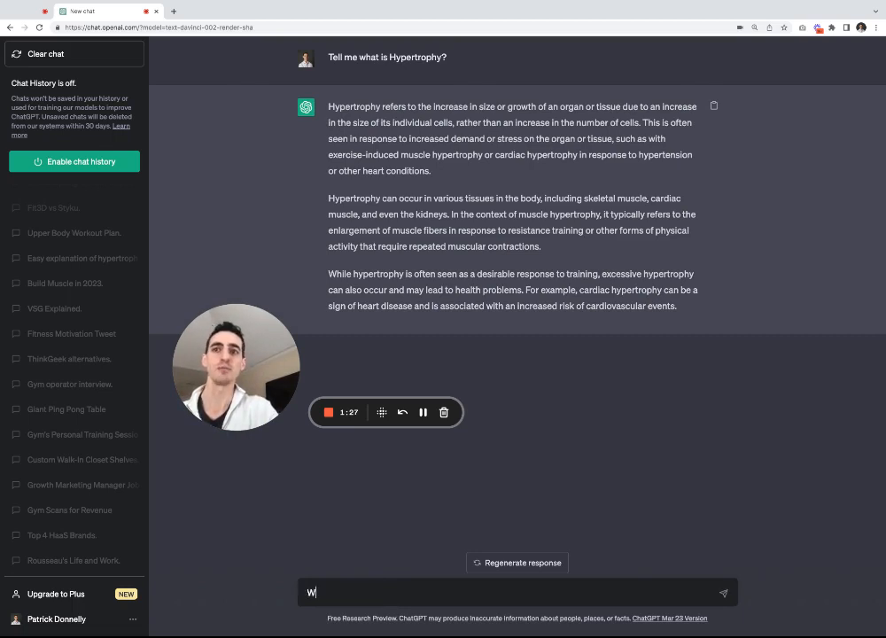
pyautogui.write('rite me a')
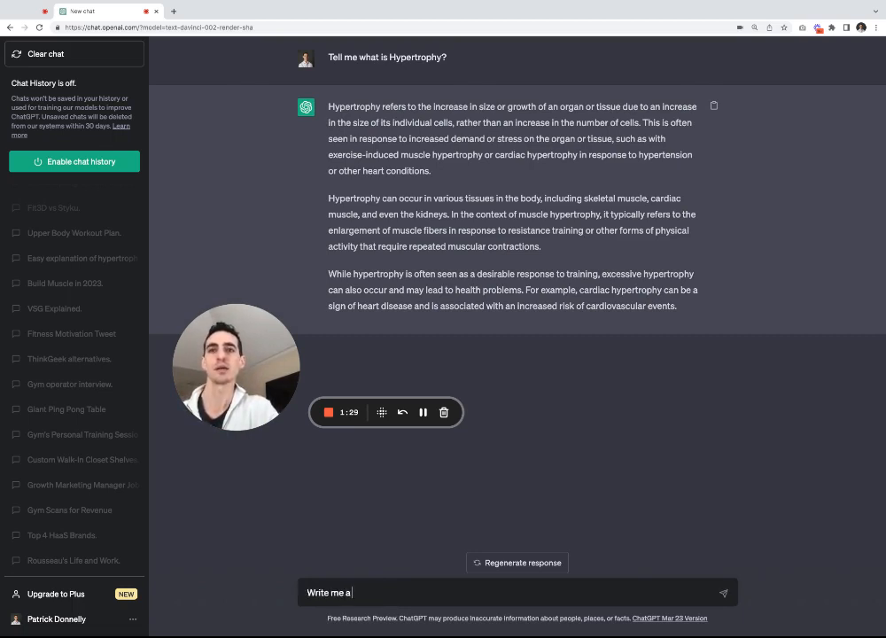
pyautogui.write('short')
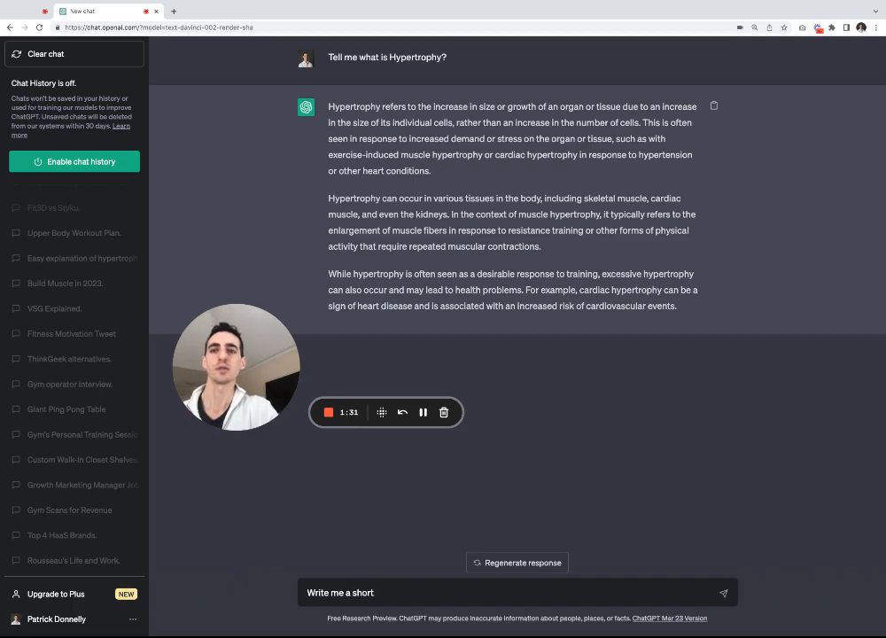
pyautogui.write('caption for faebook telling my gym members we are having an open house this')
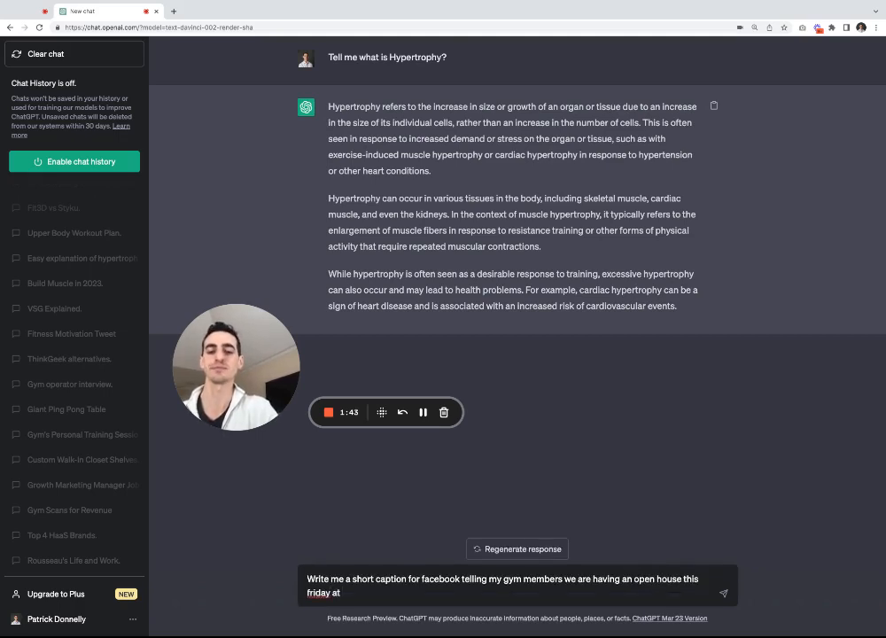
pyautogui.write('6pm?')
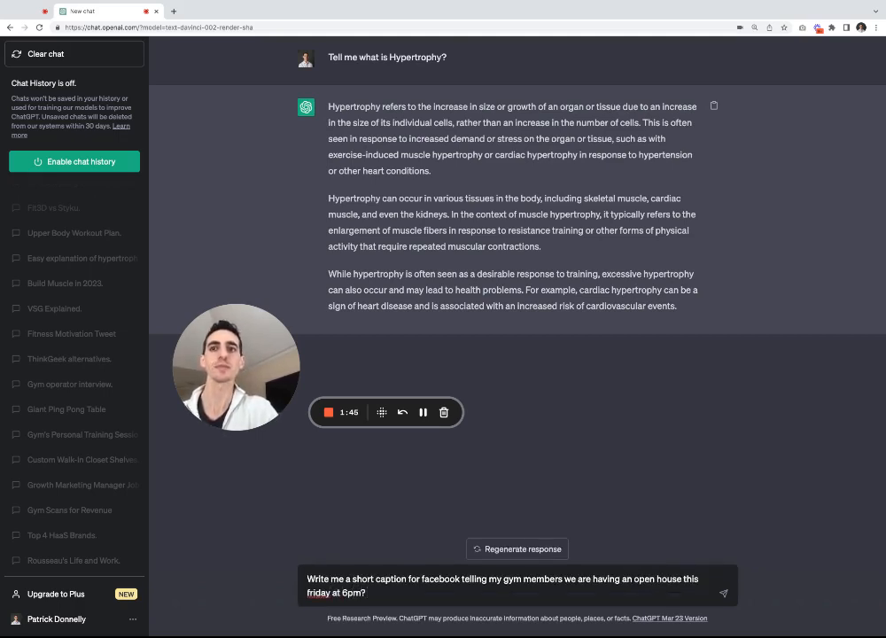
pyautogui.click(724, 591)
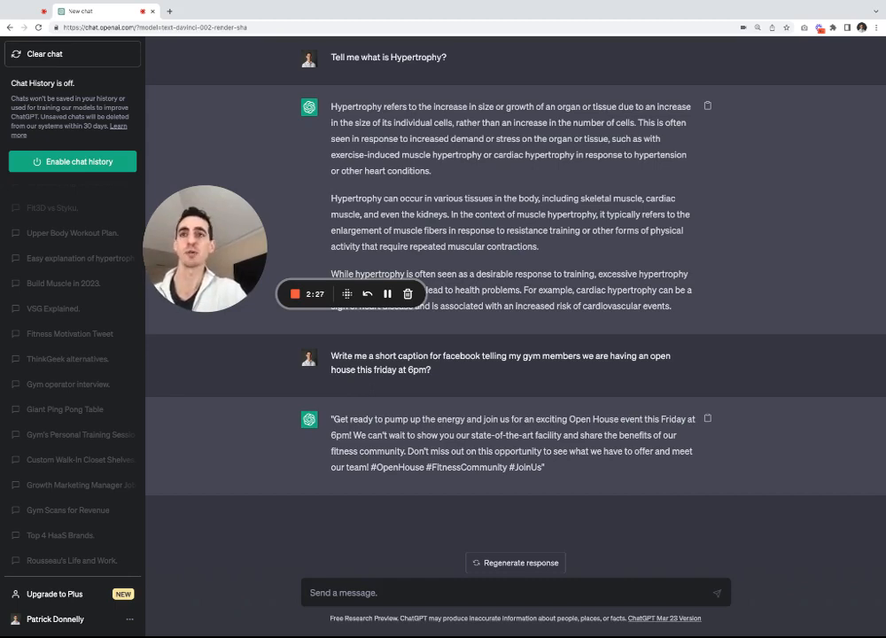
# - Request a simple high-protein salmon salad recipe and read through the reply
pyautogui.write('show me a simple recipe for a salad with high protein using')
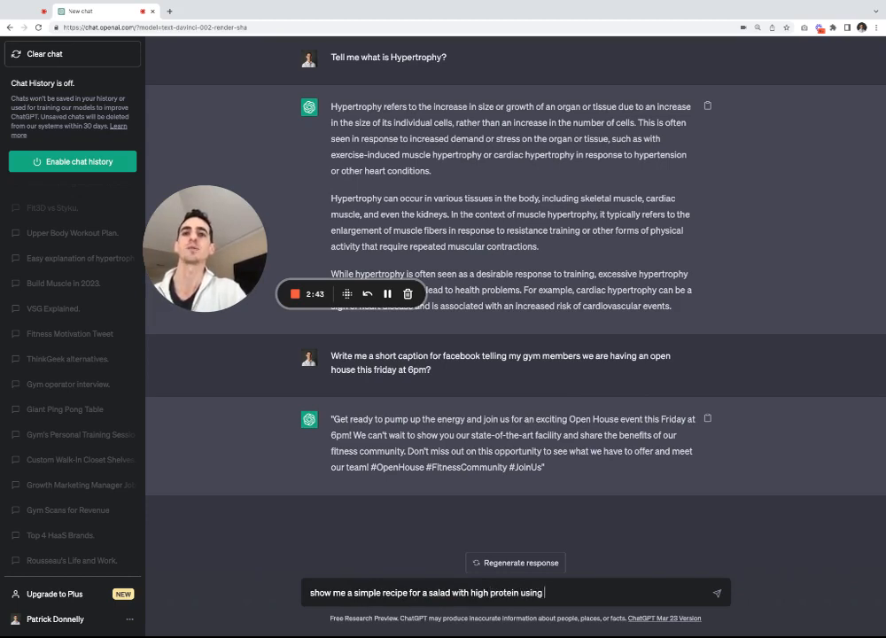
pyautogui.write('Salmon')
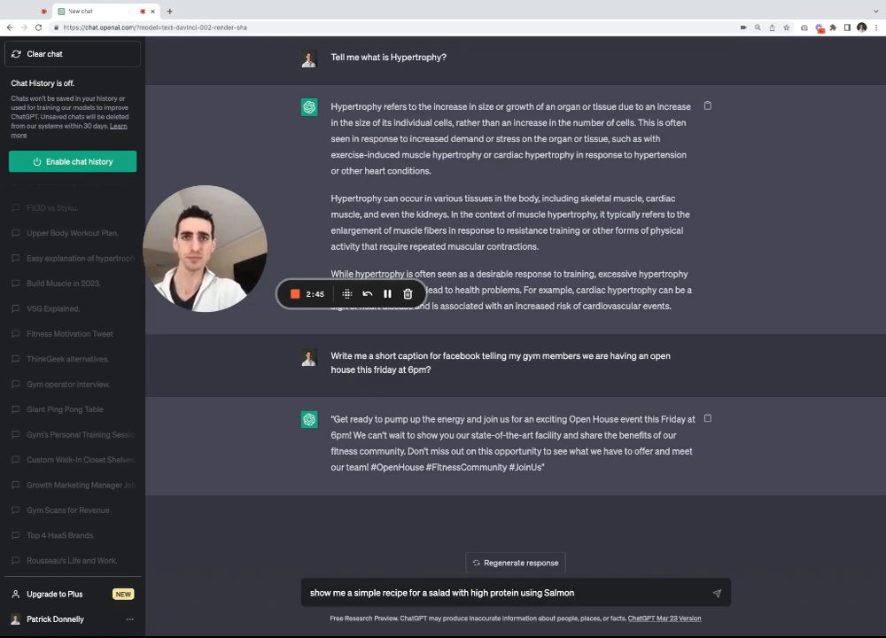
pyautogui.click(717, 591)
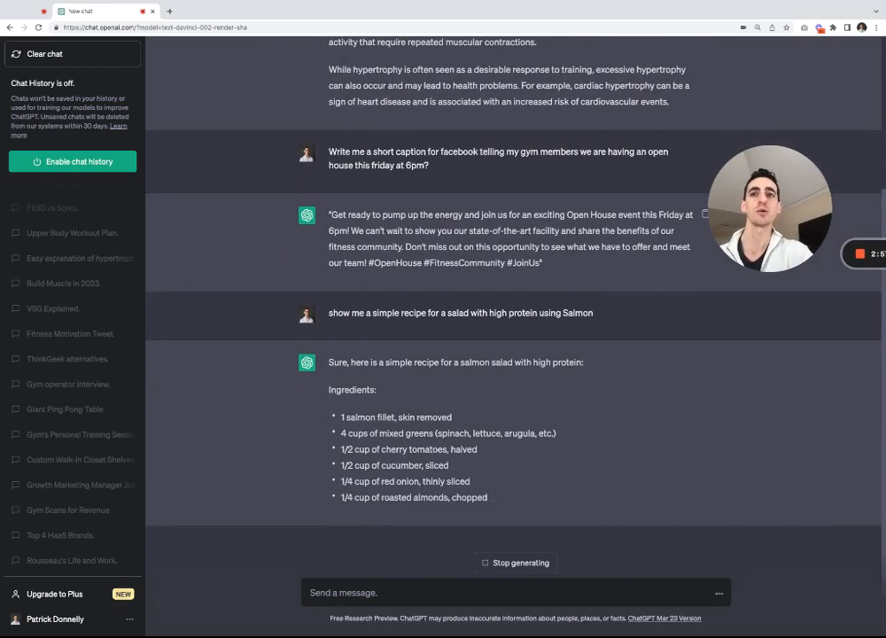
pyautogui.scroll(-3)
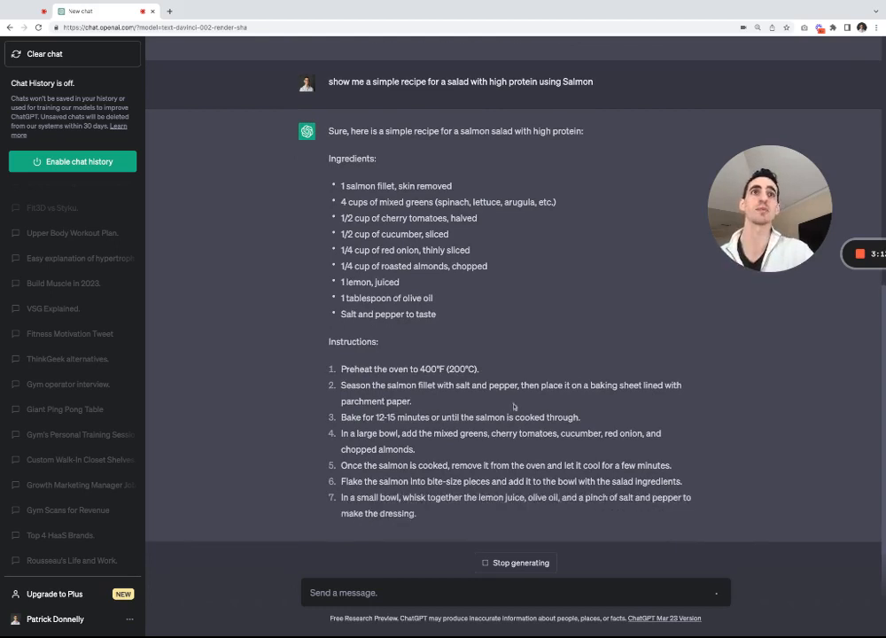
pyautogui.scroll(-3)
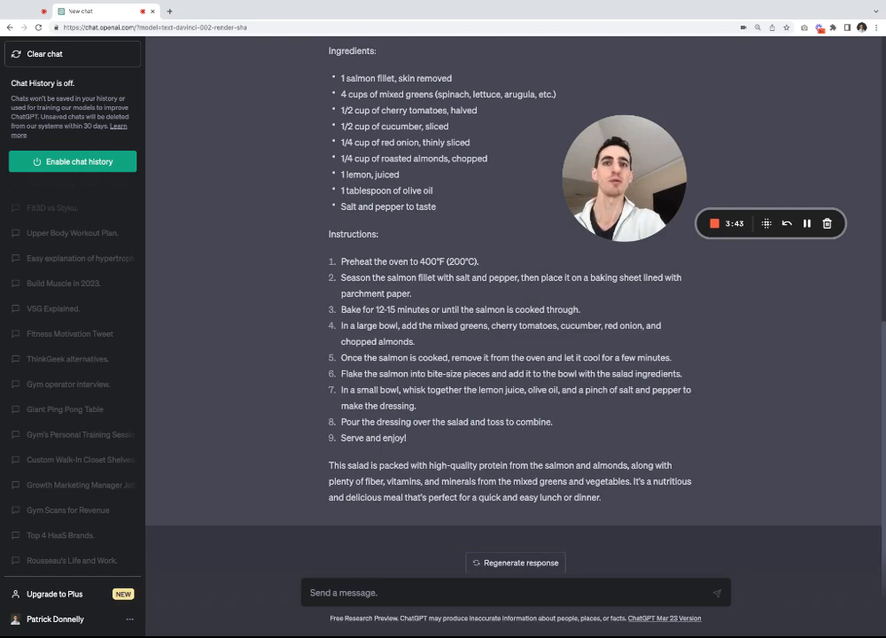
# - Request a 30-minute routine for a 40-year-old woman to lose 10 pounds in 30 days
pyautogui.write('Show me a 30')
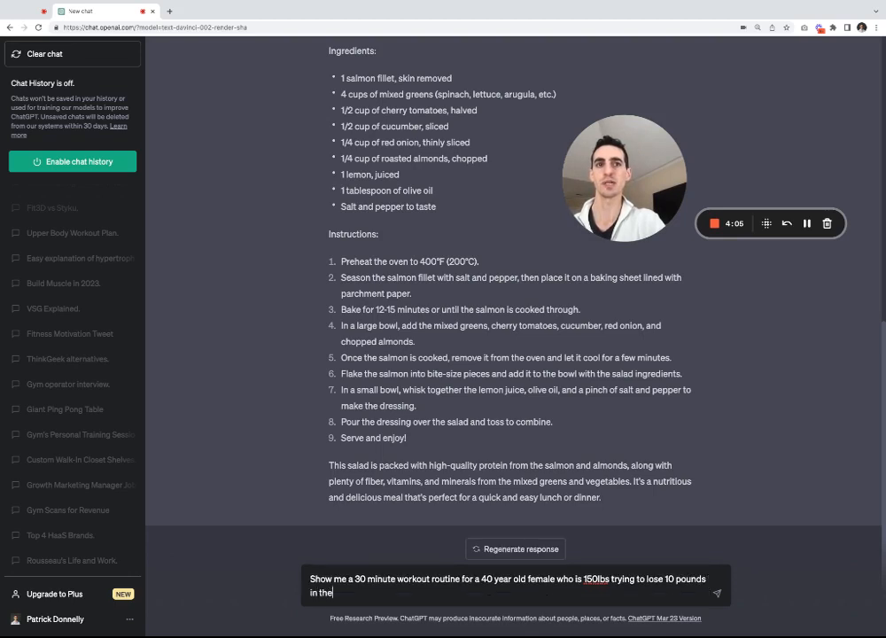
pyautogui.write('next 30 day')
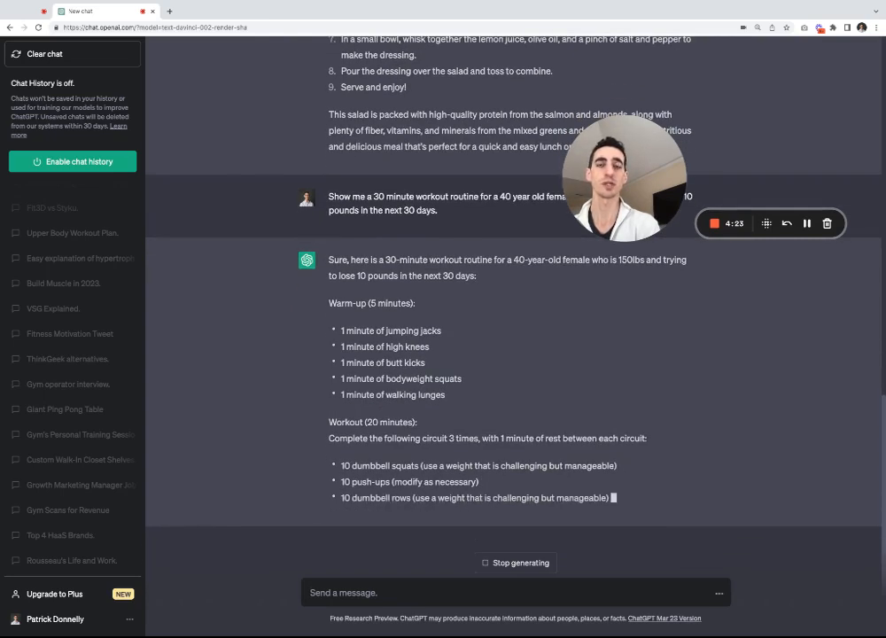
pyautogui.scroll(-3)
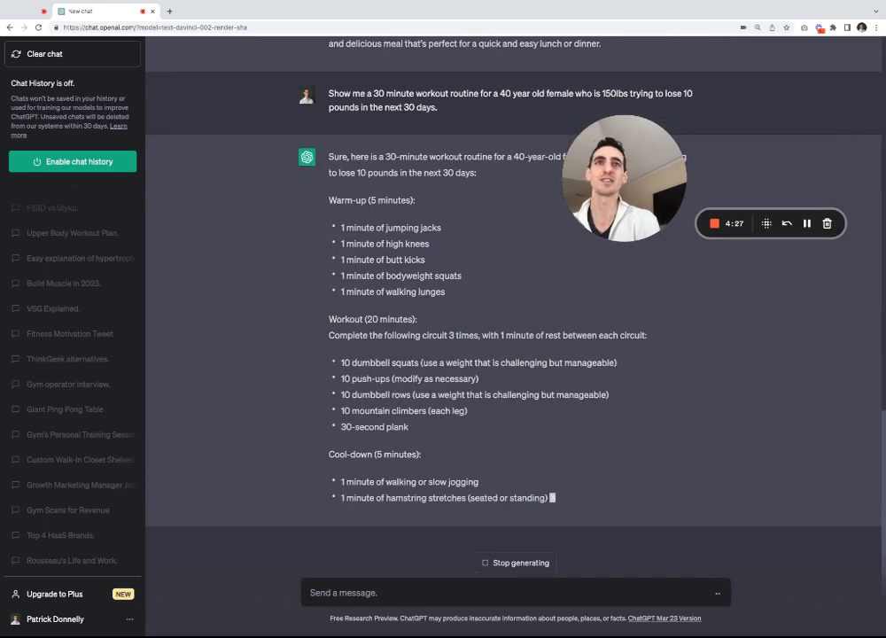
pyautogui.scroll(-3)
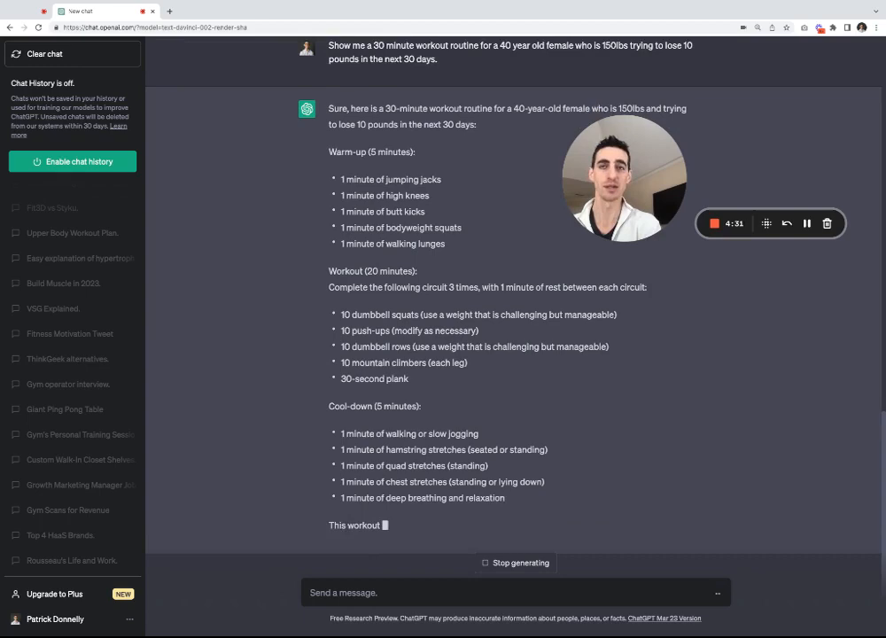
pyautogui.scroll(-3)
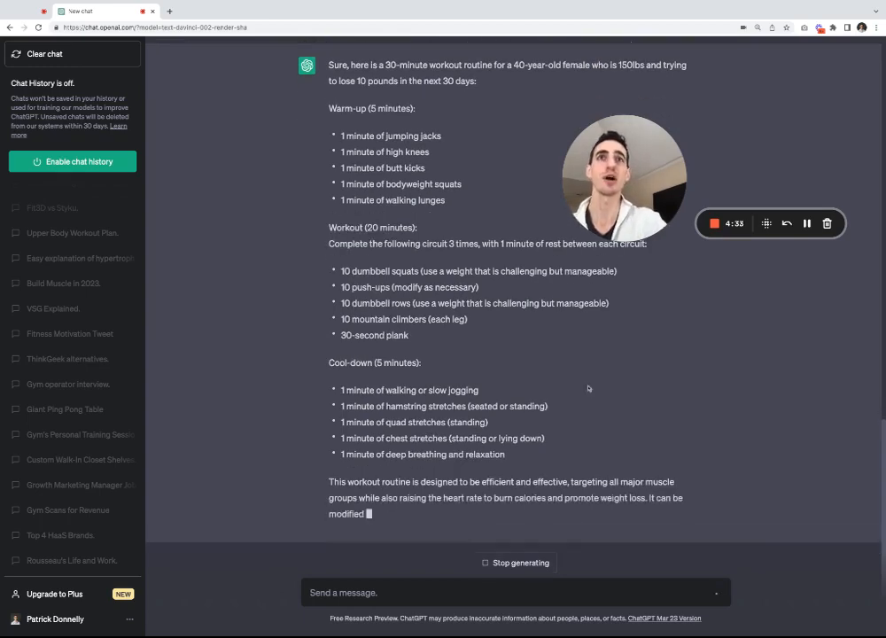
pyautogui.scroll(-3)
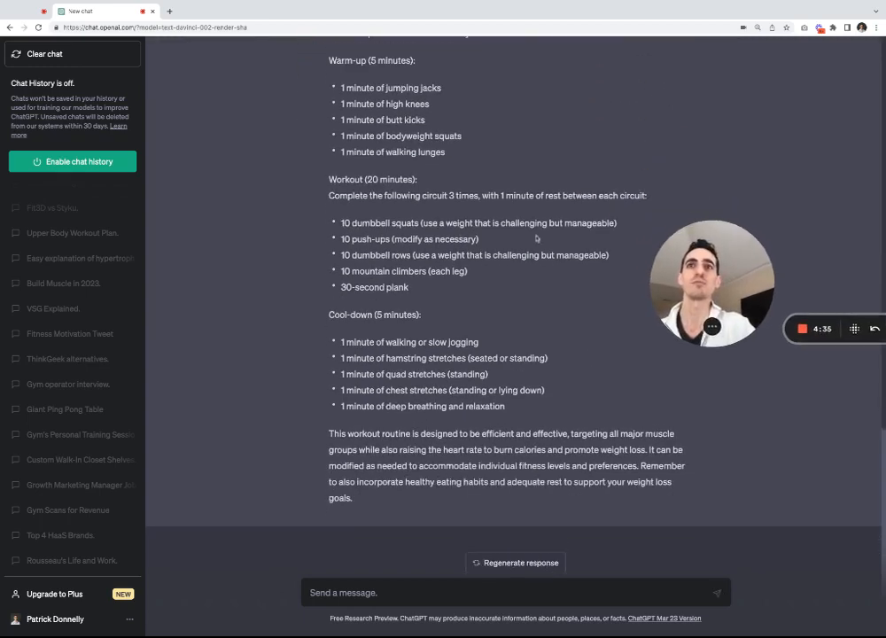